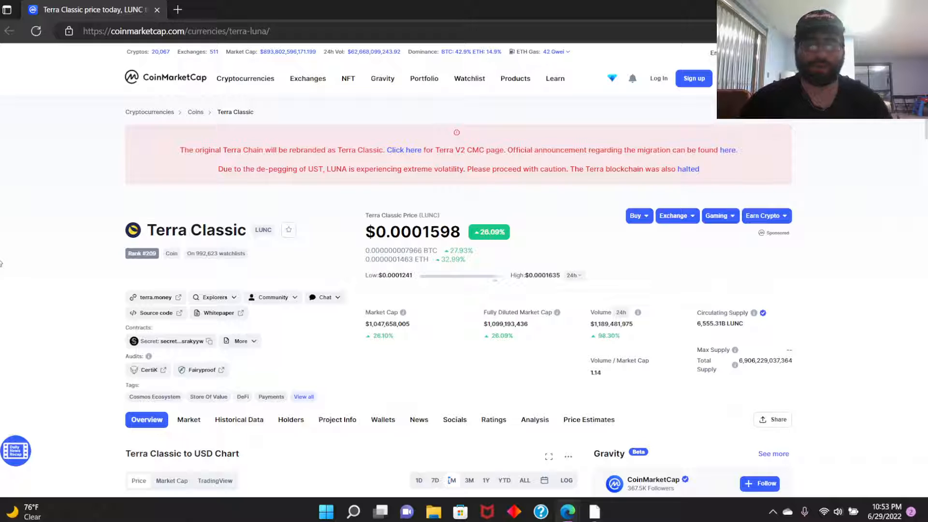
pyautogui.moveTo(72, 287)
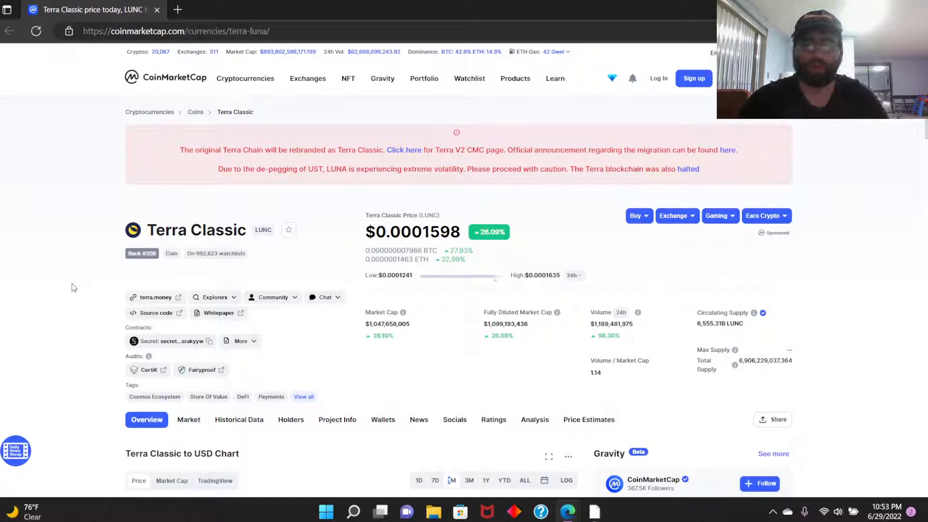
pyautogui.moveTo(401, 150)
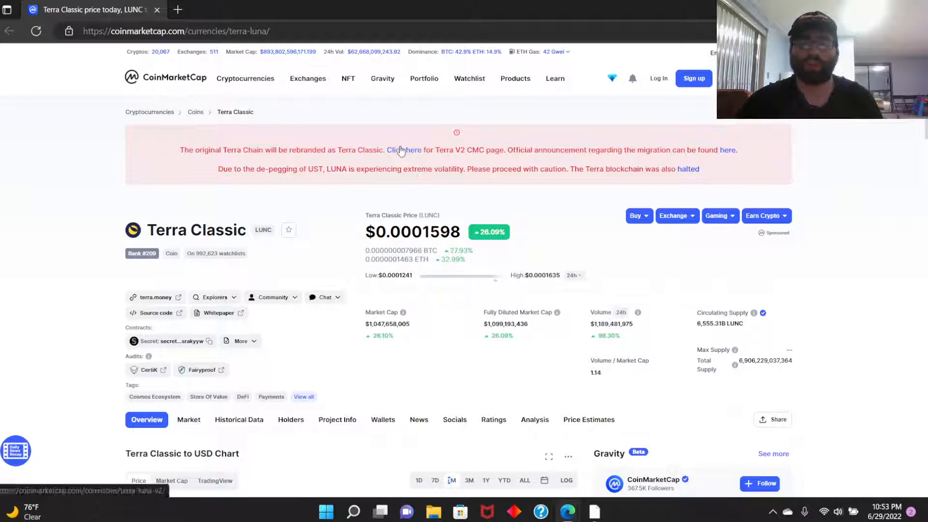
# Open the Terra (LUNC) coin page and review its price stats
pyautogui.click(404, 150)
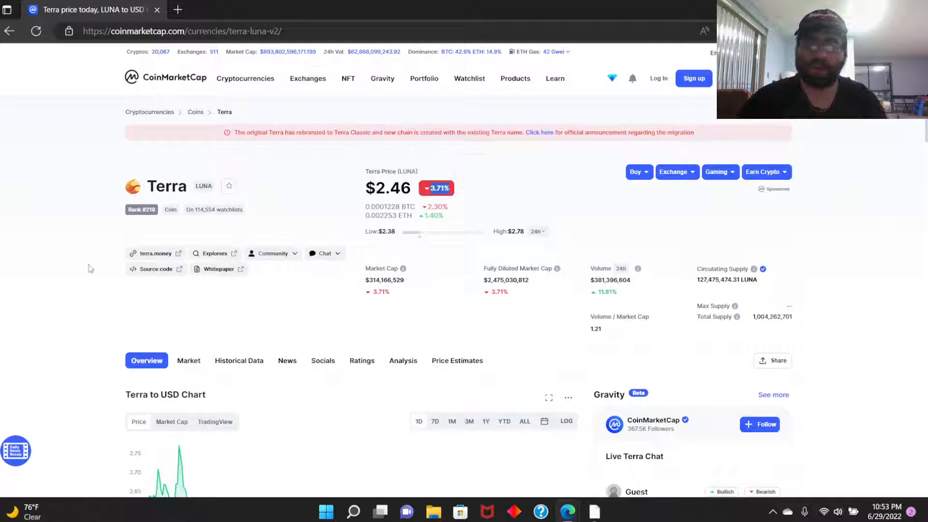
pyautogui.scroll(-3)
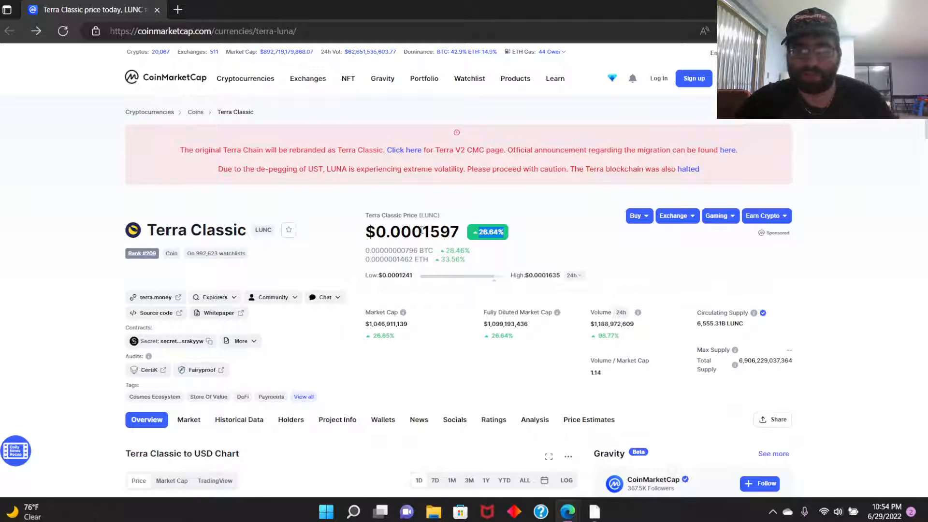
pyautogui.doubleClick(428, 232)
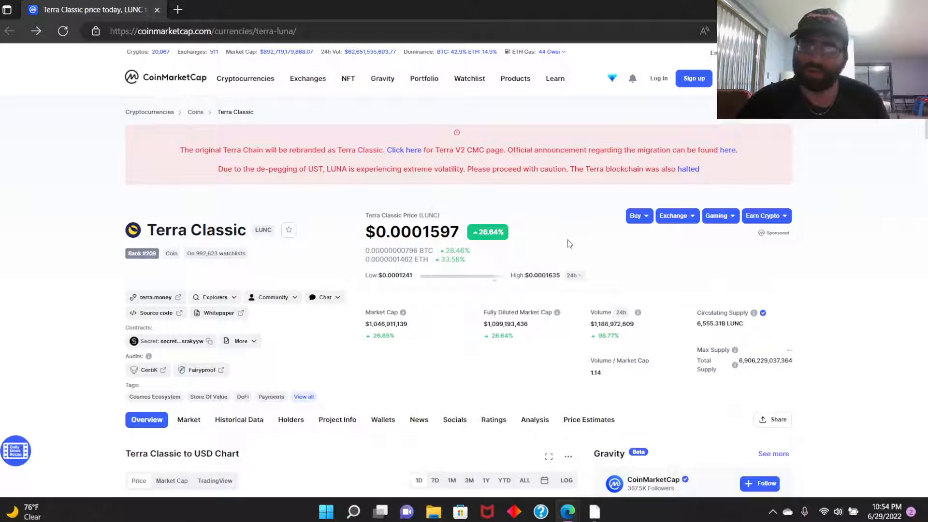
pyautogui.doubleClick(454, 250)
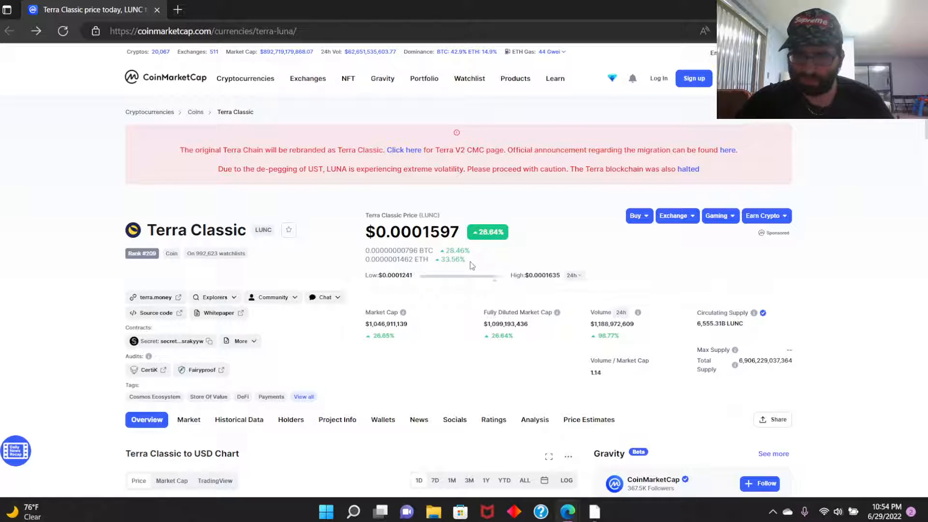
pyautogui.scroll(-3)
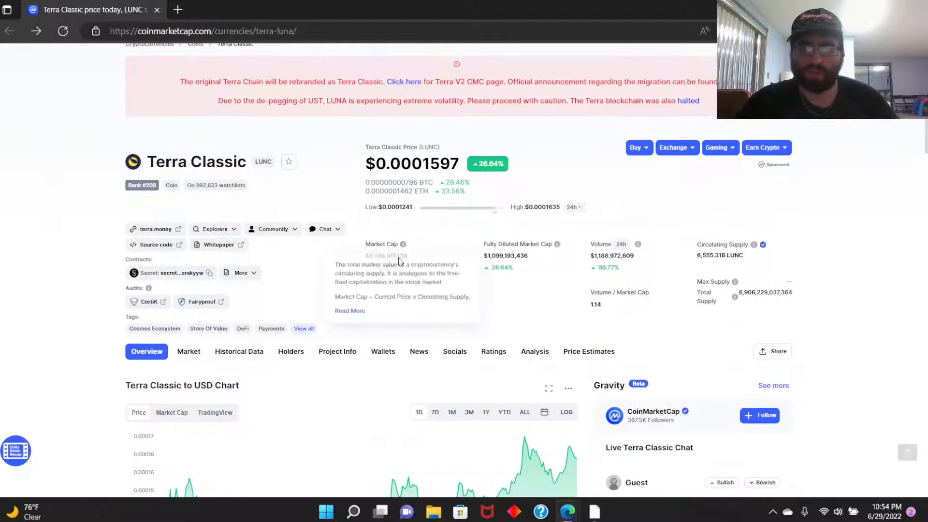
pyautogui.moveTo(415, 258)
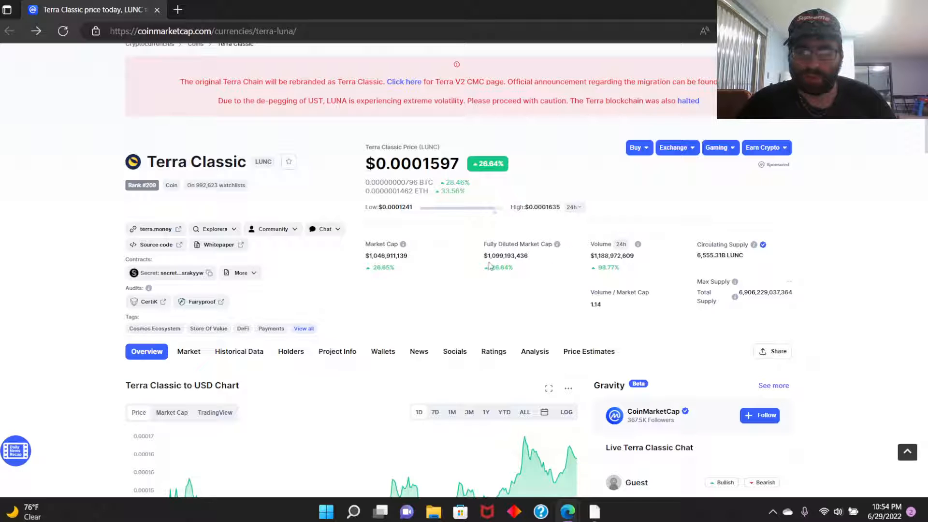
pyautogui.moveTo(518, 268)
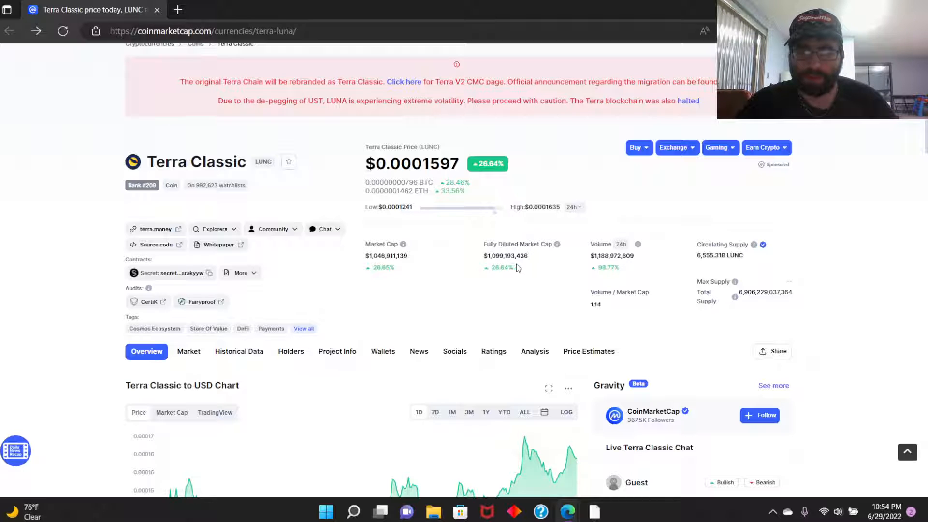
pyautogui.moveTo(500, 276)
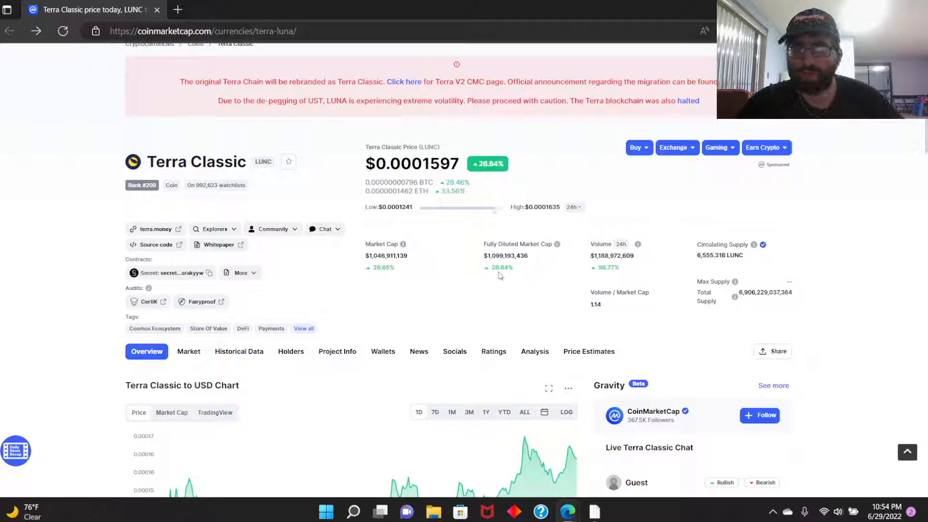
pyautogui.moveTo(506, 275)
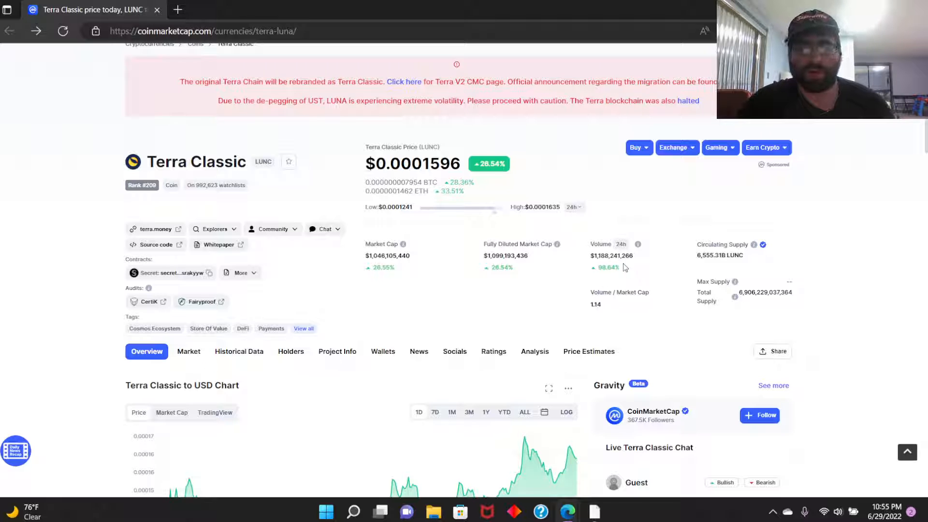
pyautogui.moveTo(462, 436)
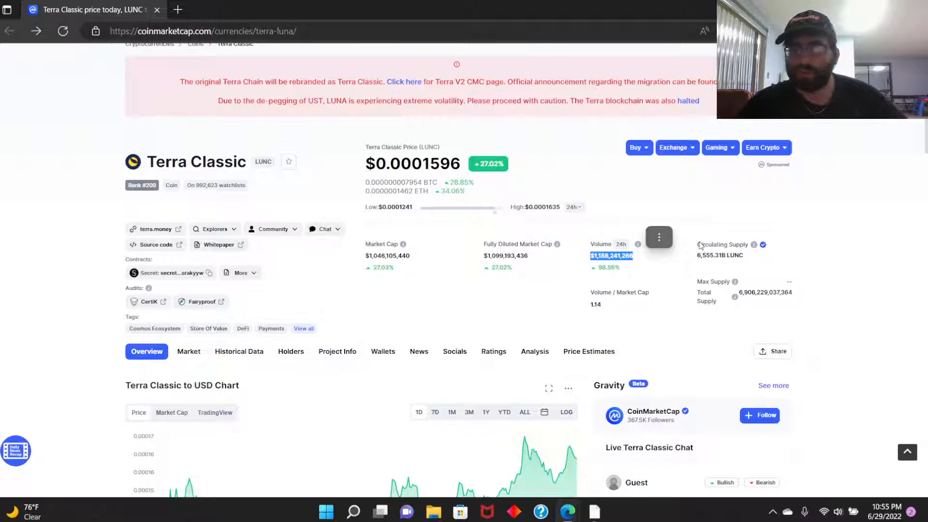
pyautogui.moveTo(718, 263)
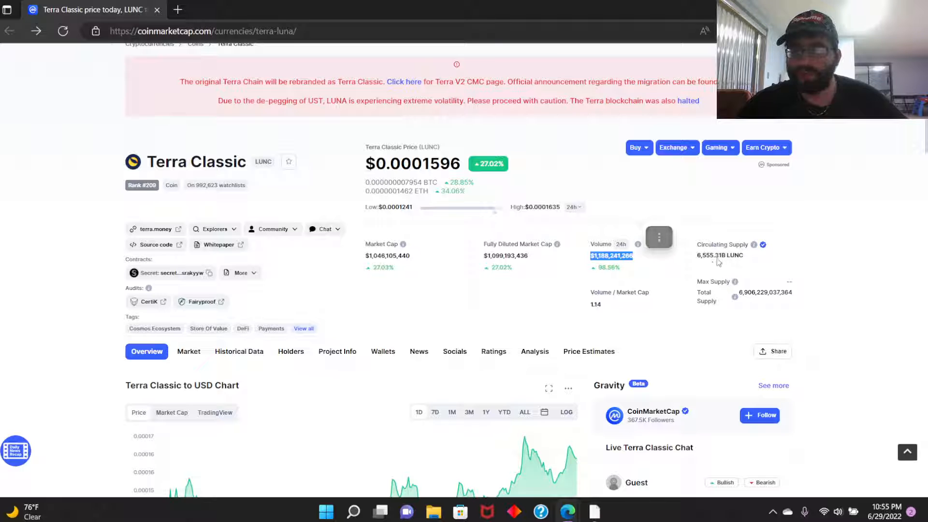
pyautogui.moveTo(744, 254)
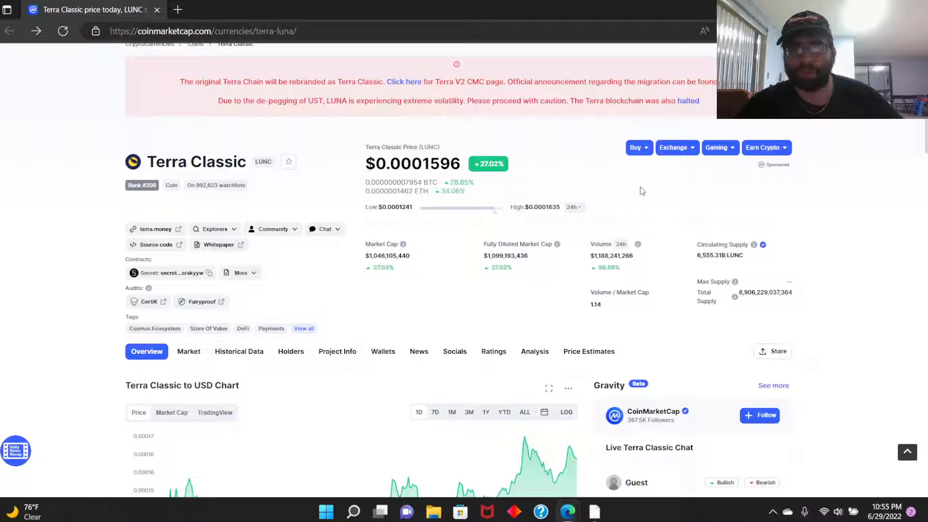
pyautogui.moveTo(474, 259)
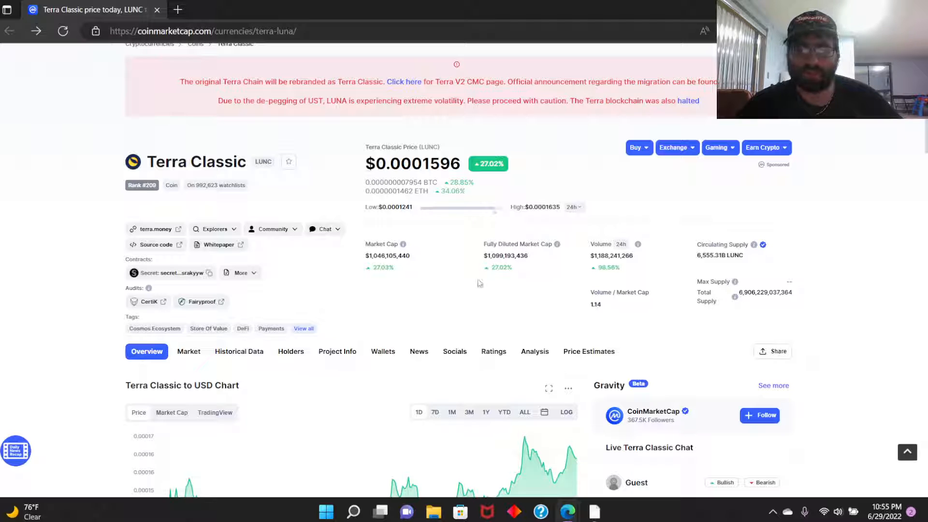
pyautogui.moveTo(468, 247)
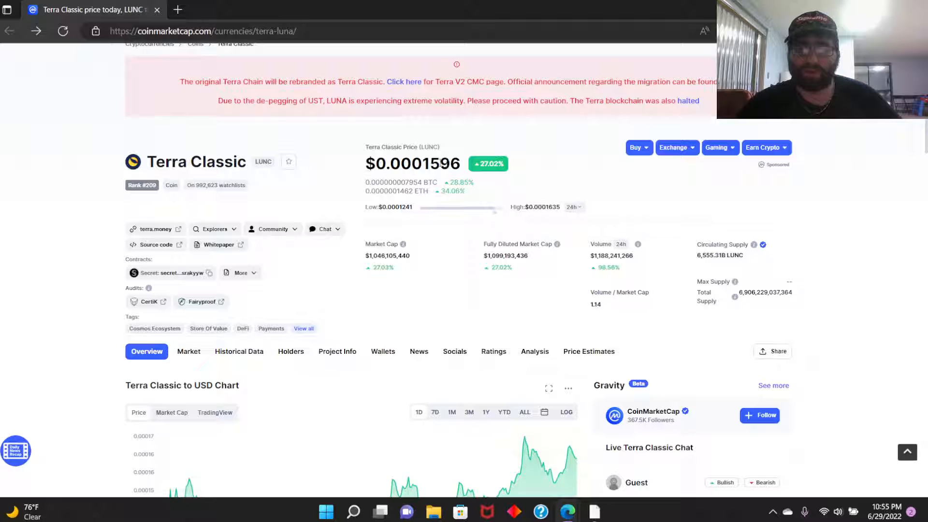
# Show the Terra Classic to USD chart over the 1M range
pyautogui.doubleClick(430, 163)
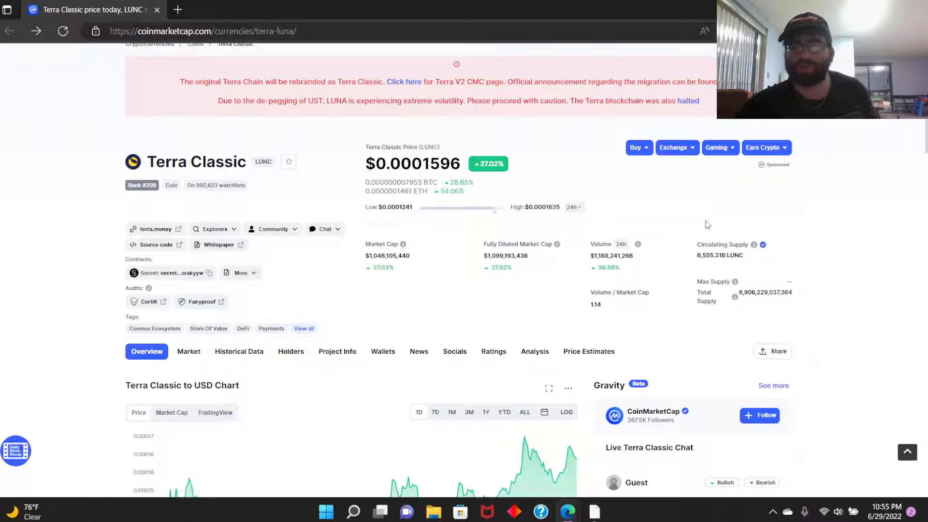
pyautogui.moveTo(734, 281)
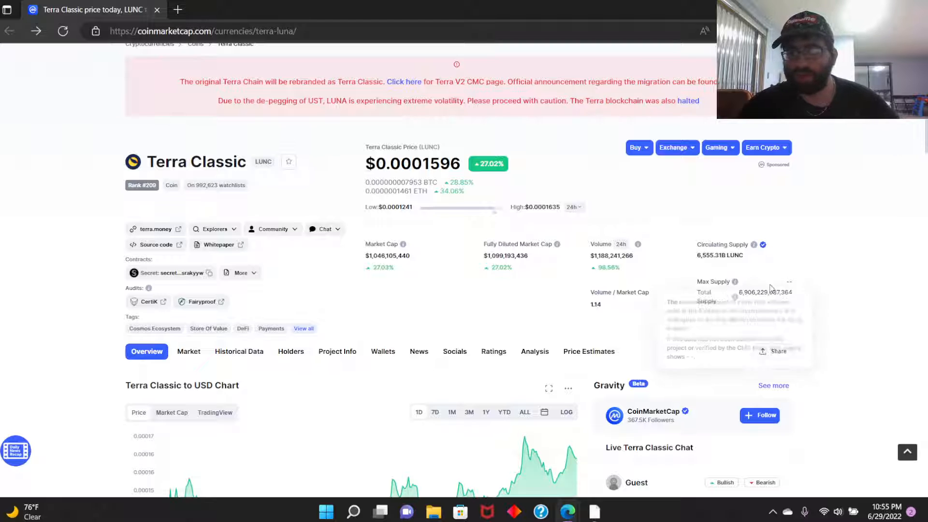
pyautogui.moveTo(822, 310)
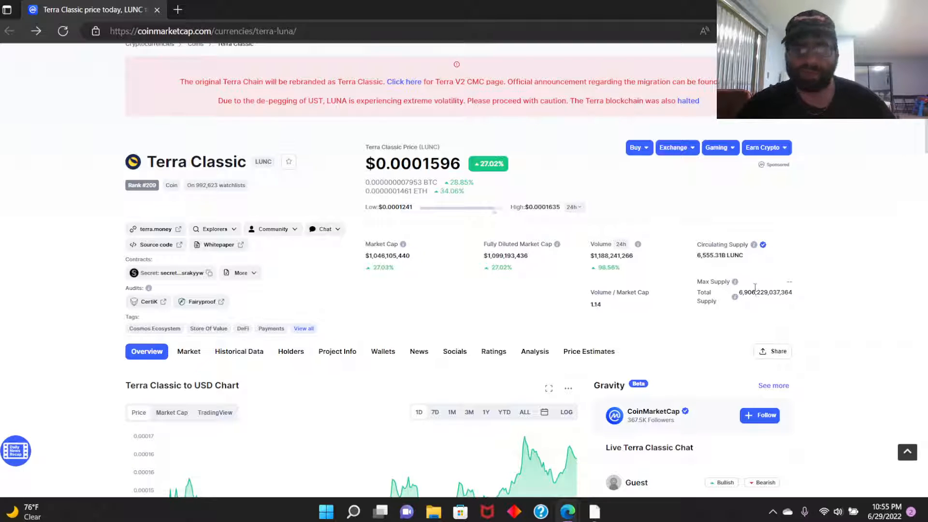
pyautogui.scroll(-3)
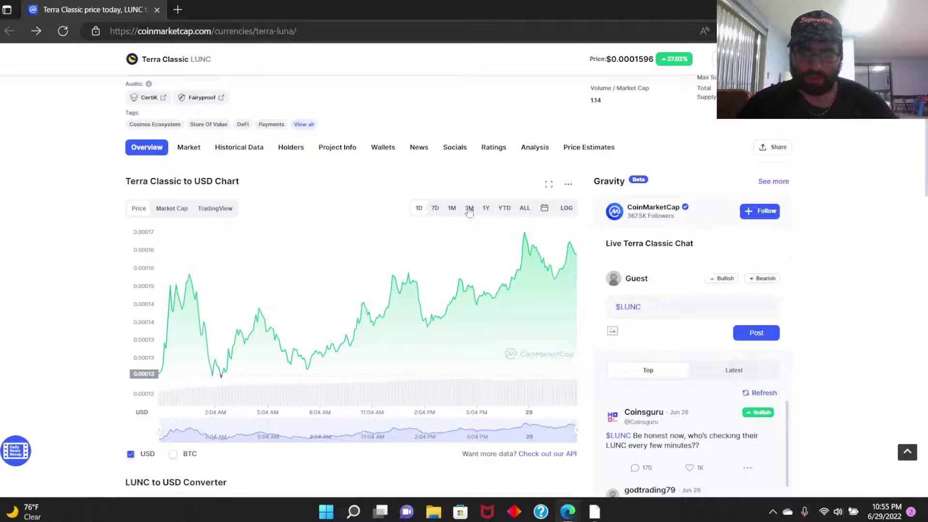
pyautogui.click(469, 208)
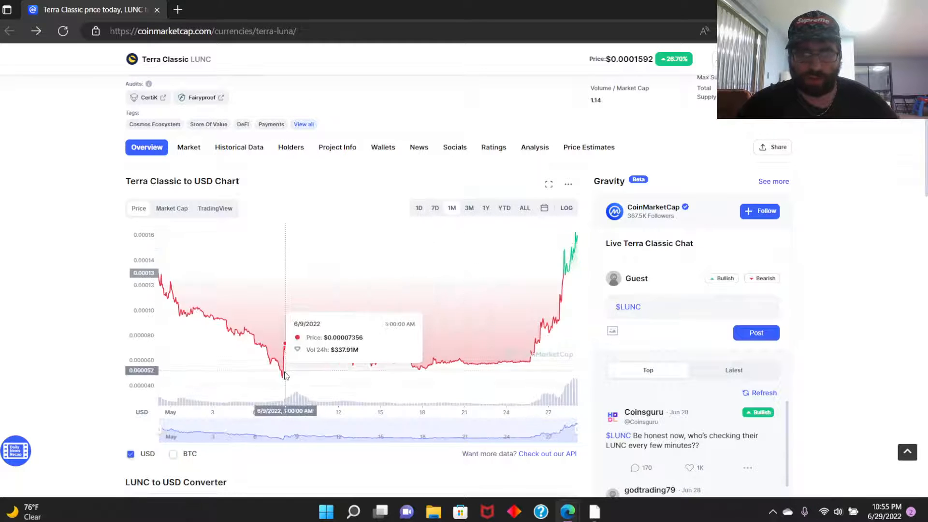
pyautogui.moveTo(435, 379)
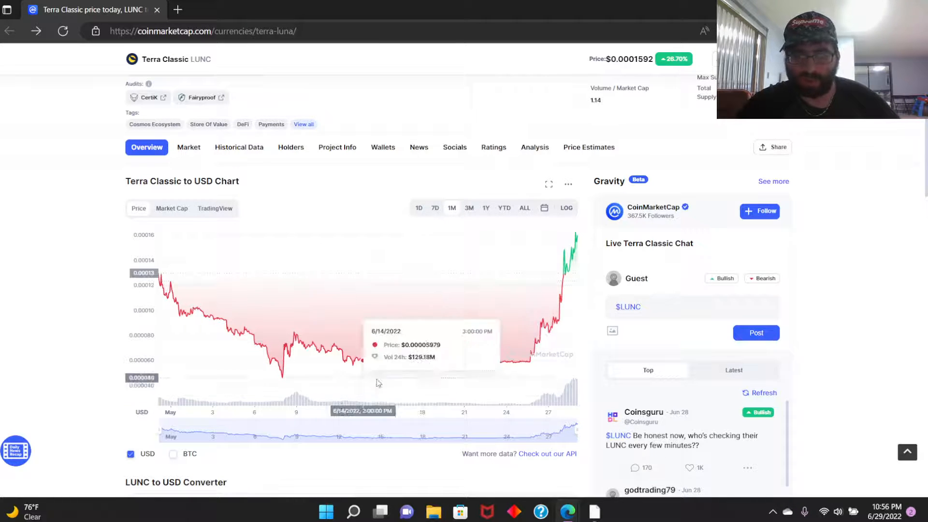
pyautogui.moveTo(281, 385)
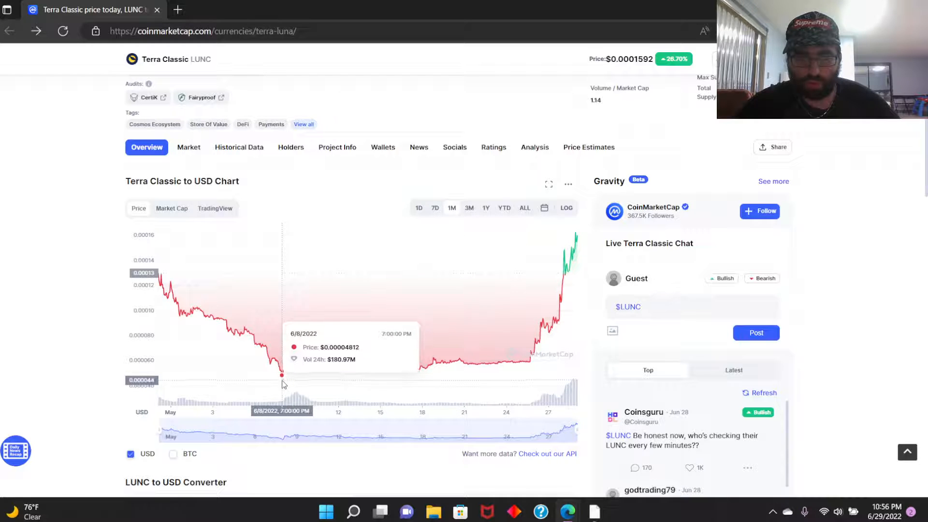
pyautogui.moveTo(301, 383)
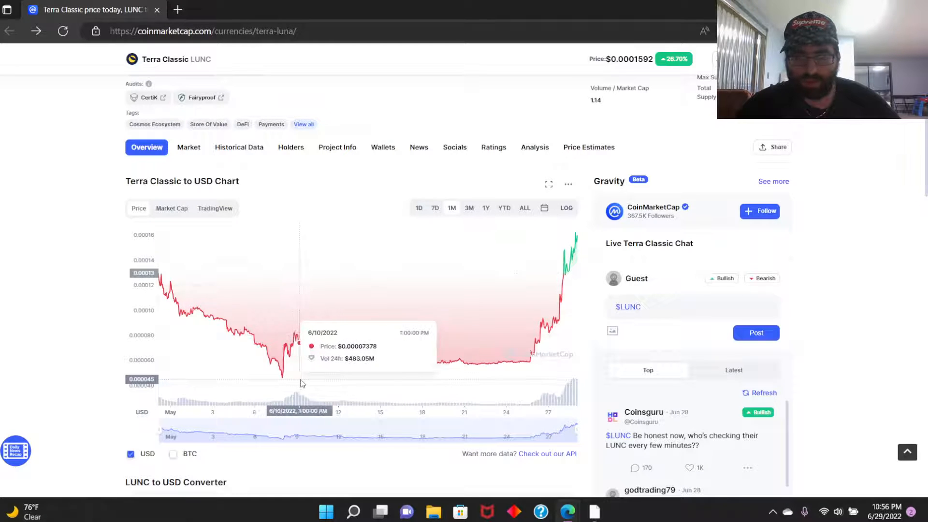
pyautogui.moveTo(395, 383)
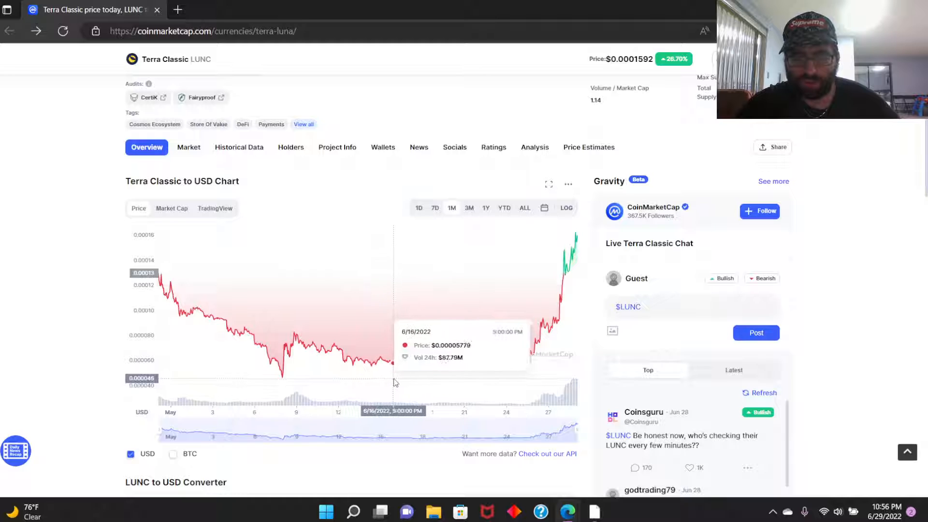
pyautogui.moveTo(470, 382)
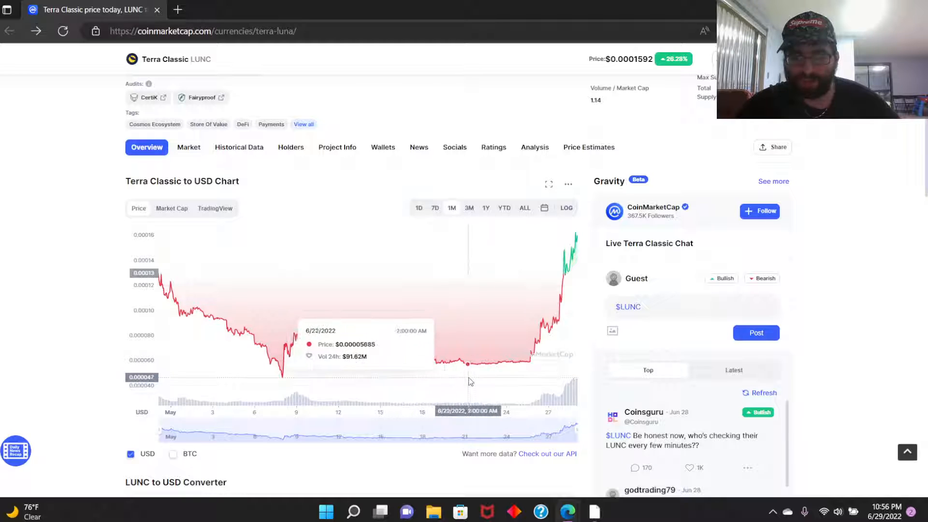
pyautogui.moveTo(531, 377)
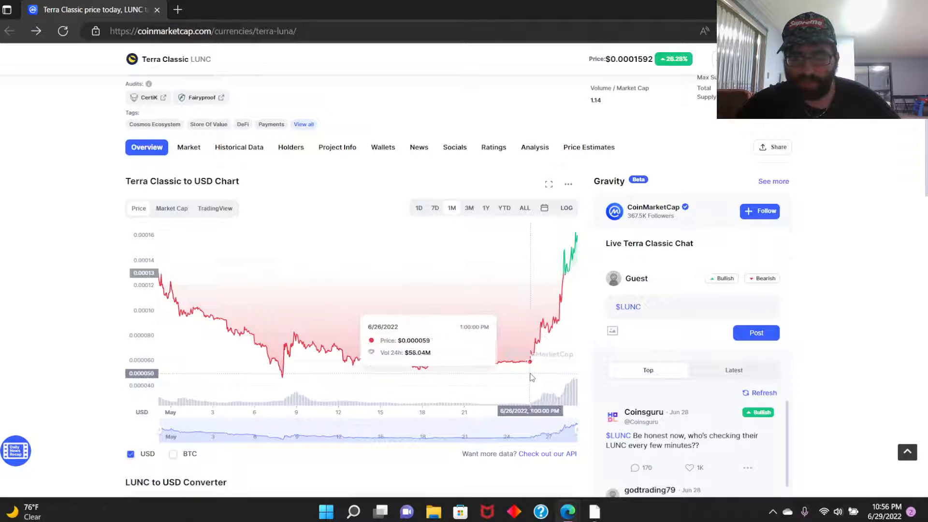
pyautogui.moveTo(538, 375)
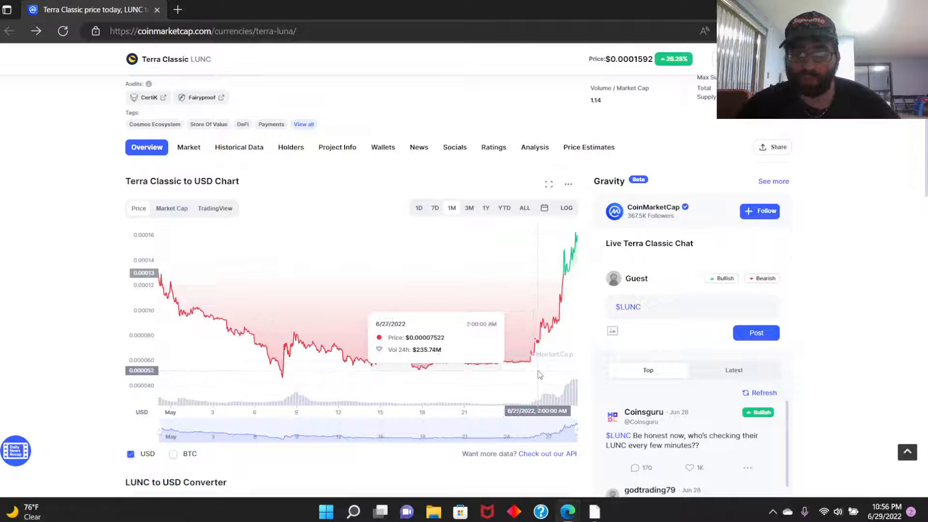
pyautogui.moveTo(553, 370)
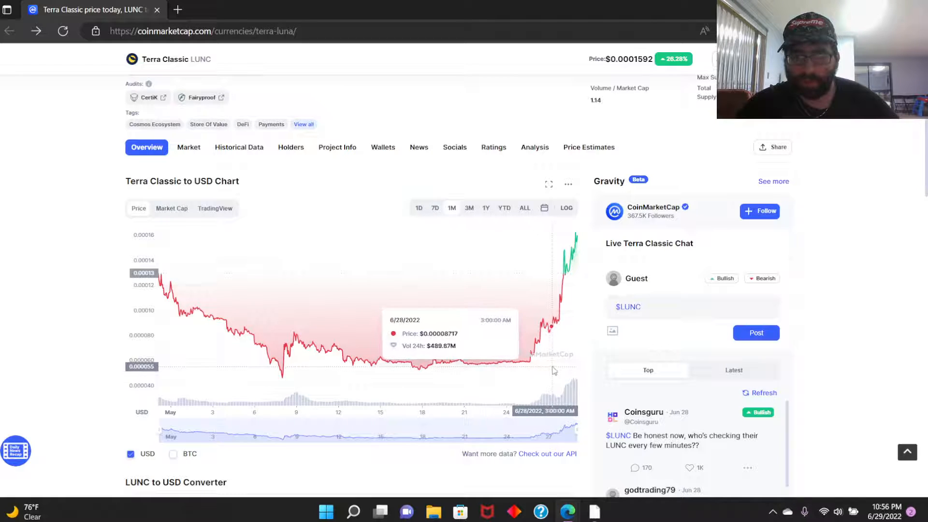
pyautogui.moveTo(561, 362)
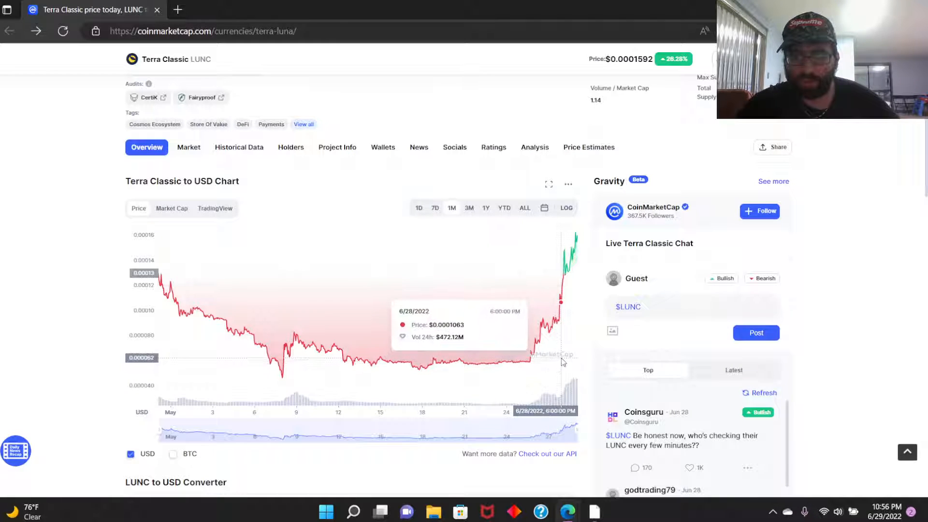
pyautogui.moveTo(565, 358)
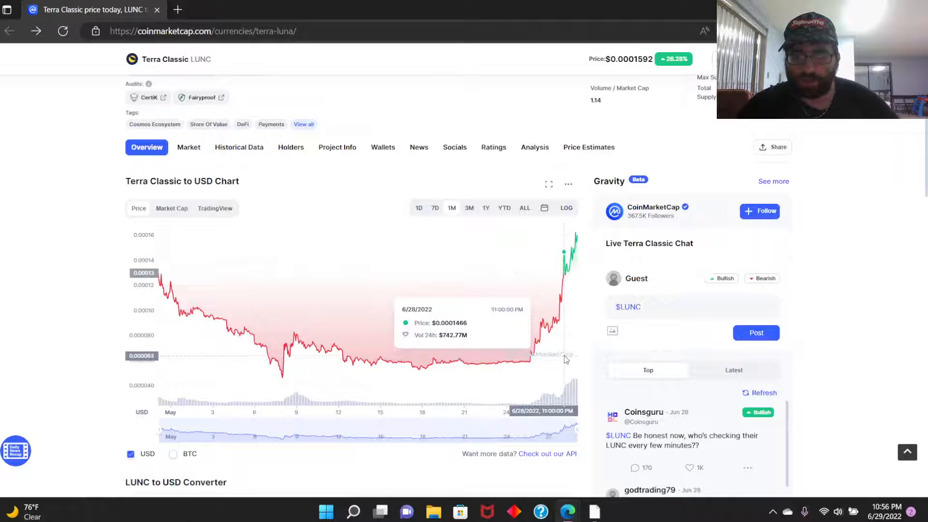
pyautogui.moveTo(569, 348)
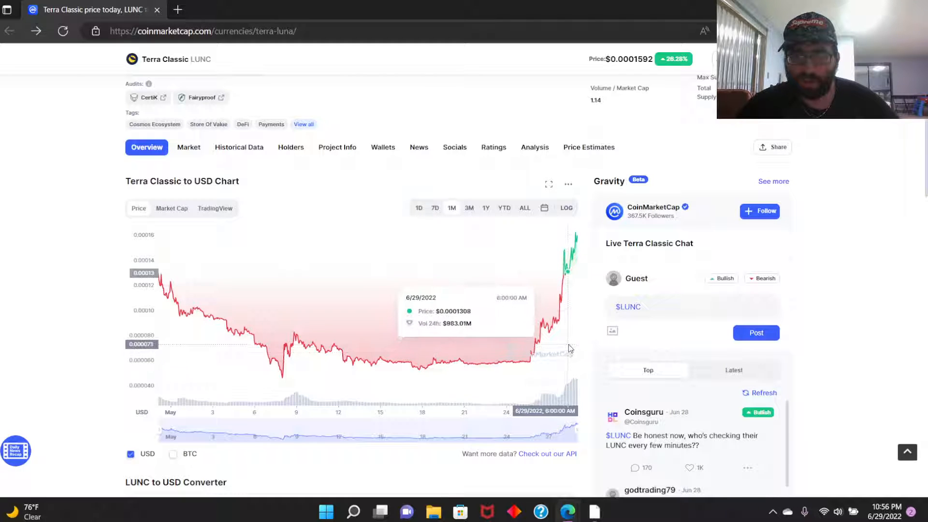
pyautogui.moveTo(166, 349)
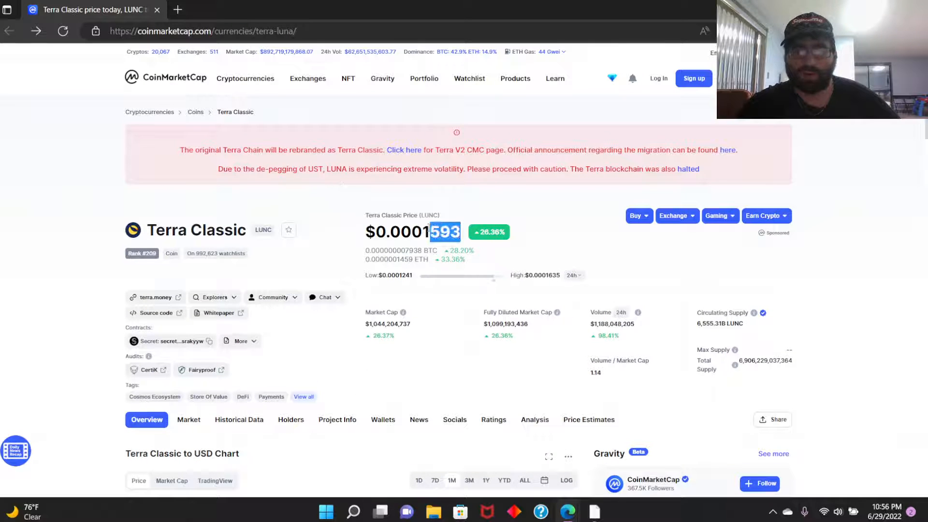
# Scroll between the price stats, chart and latest chat posts to review them
pyautogui.scroll(-3)
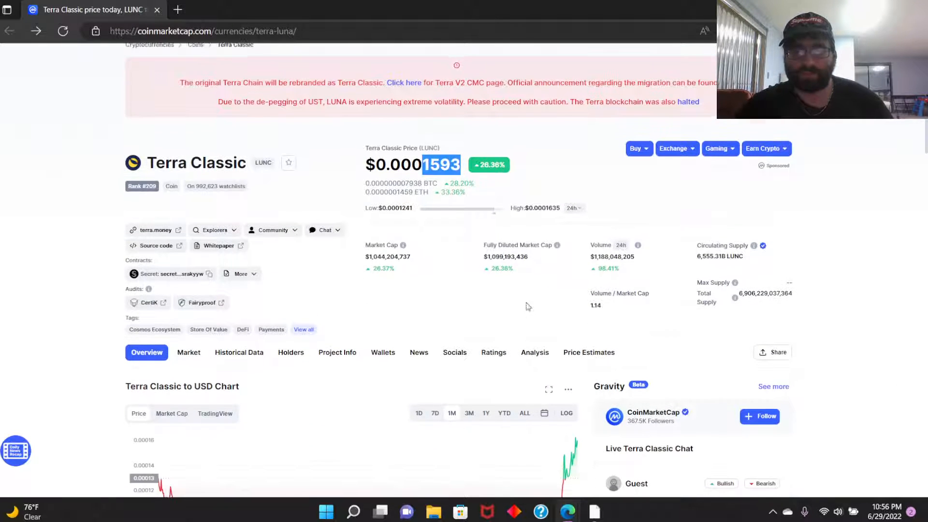
pyautogui.scroll(-3)
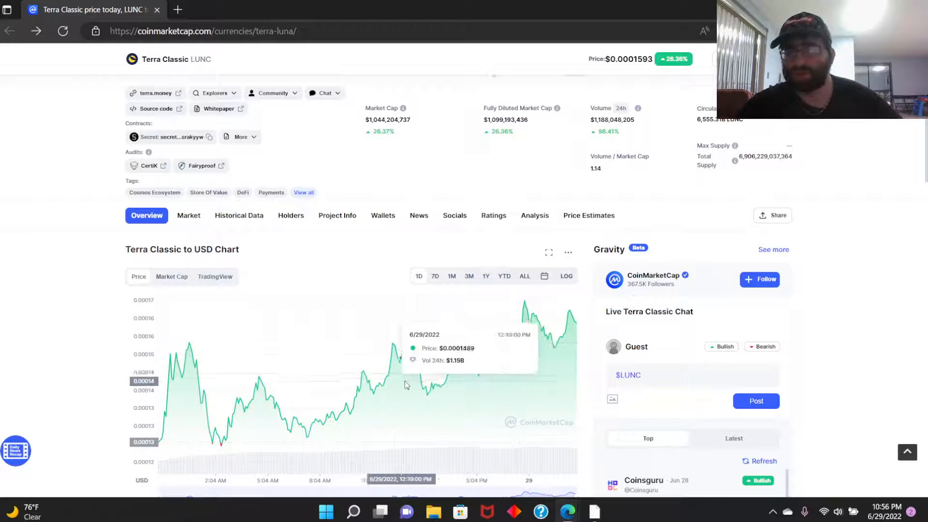
pyautogui.moveTo(9, 294)
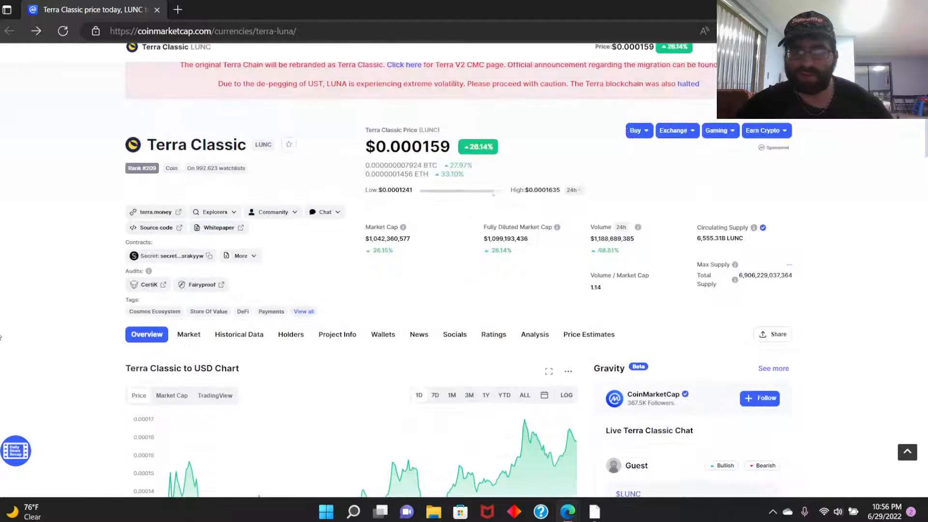
pyautogui.scroll(3)
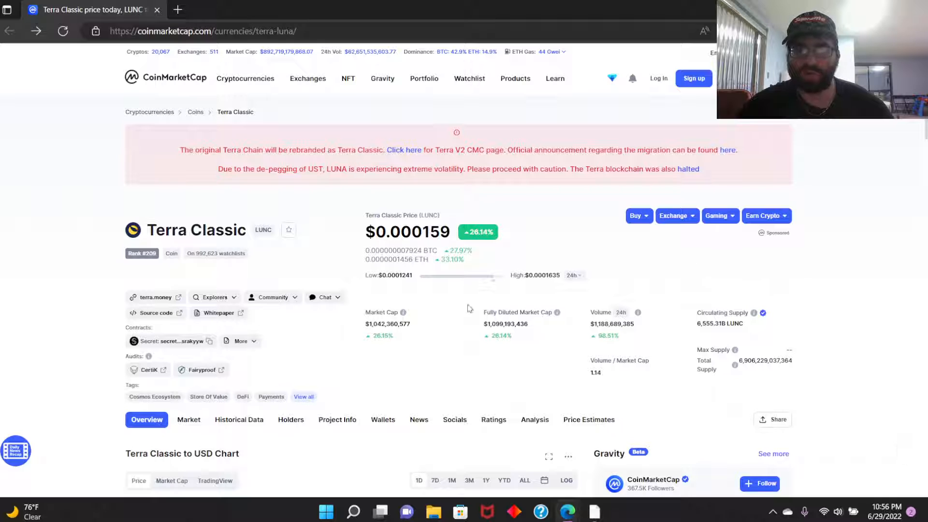
pyautogui.scroll(-3)
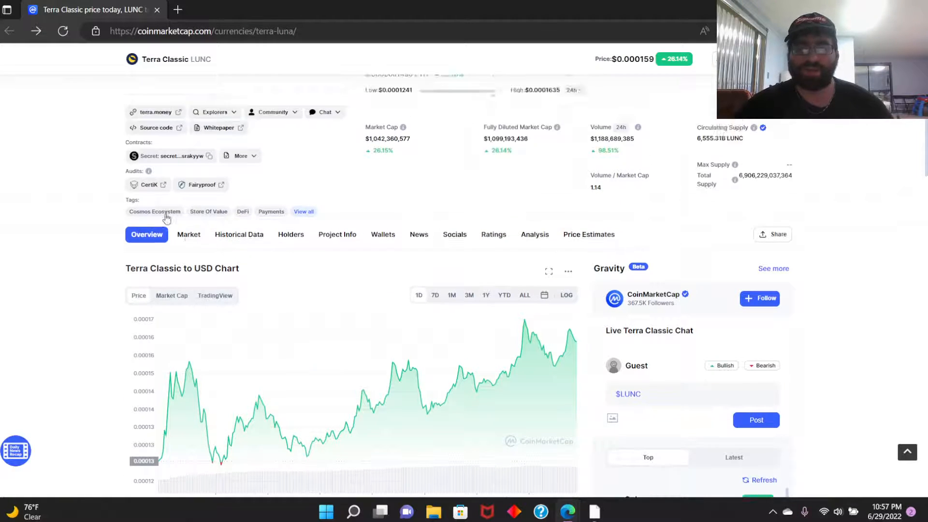
pyautogui.scroll(3)
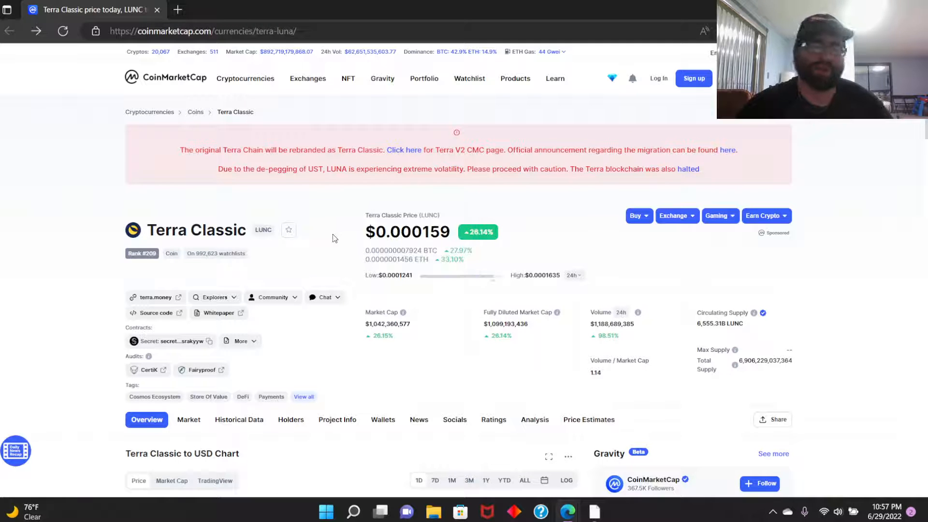
pyautogui.scroll(-3)
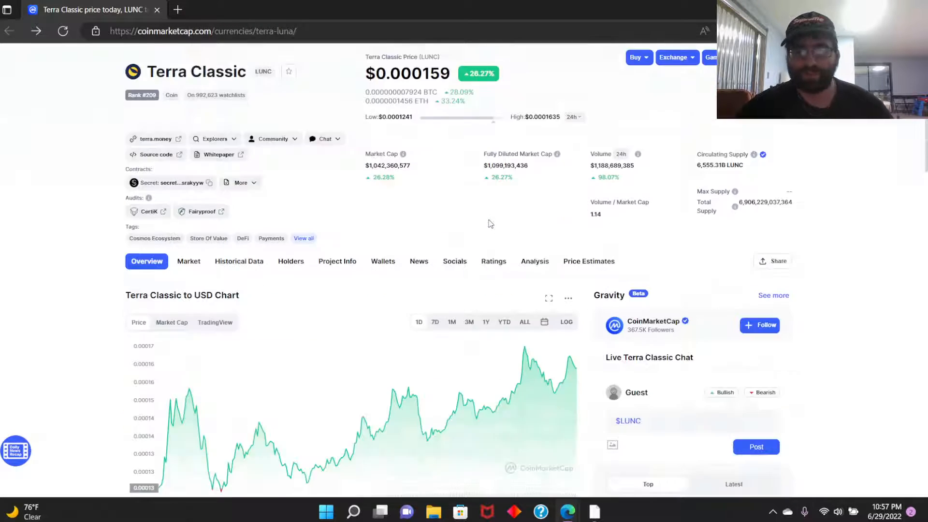
pyautogui.scroll(-3)
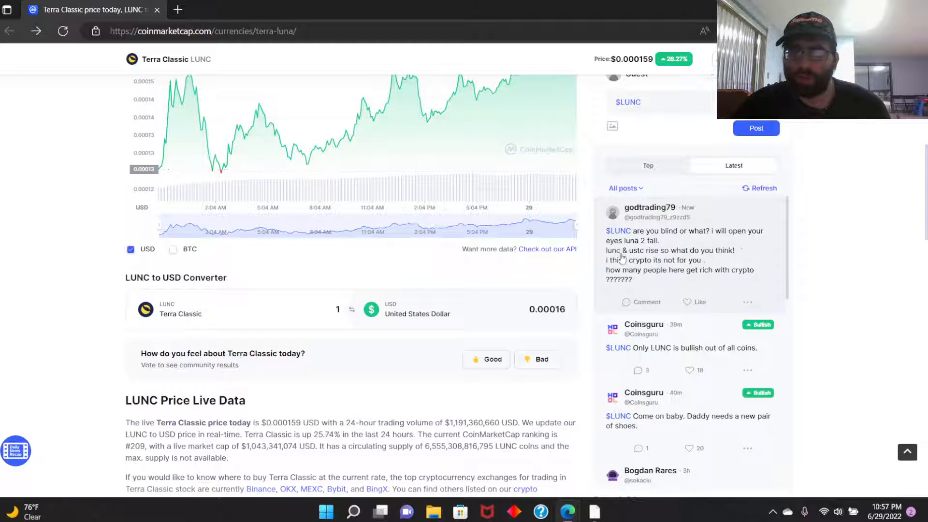
# Scroll down to the Latest posts in the live Terra Classic chat
pyautogui.scroll(-3)
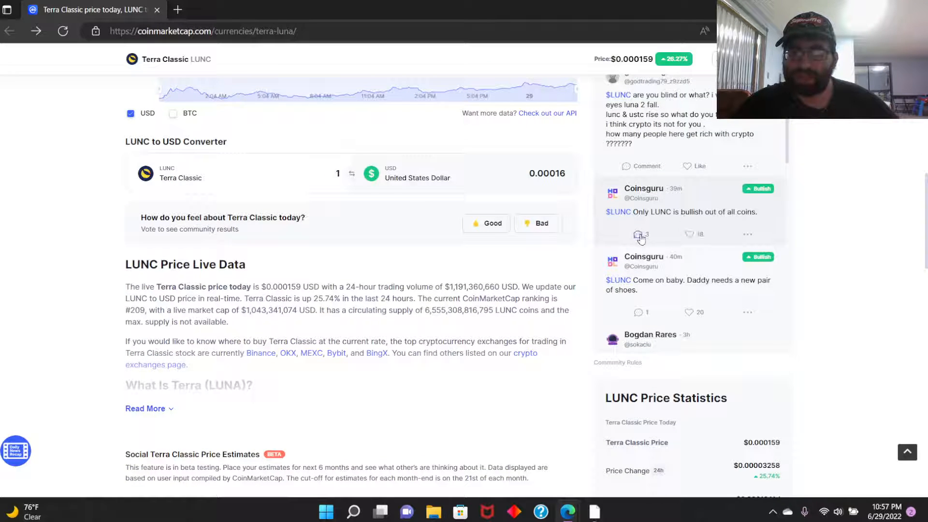
# Open the replies to the 'Only LUNC is bullish out of all coins.' post
pyautogui.click(638, 234)
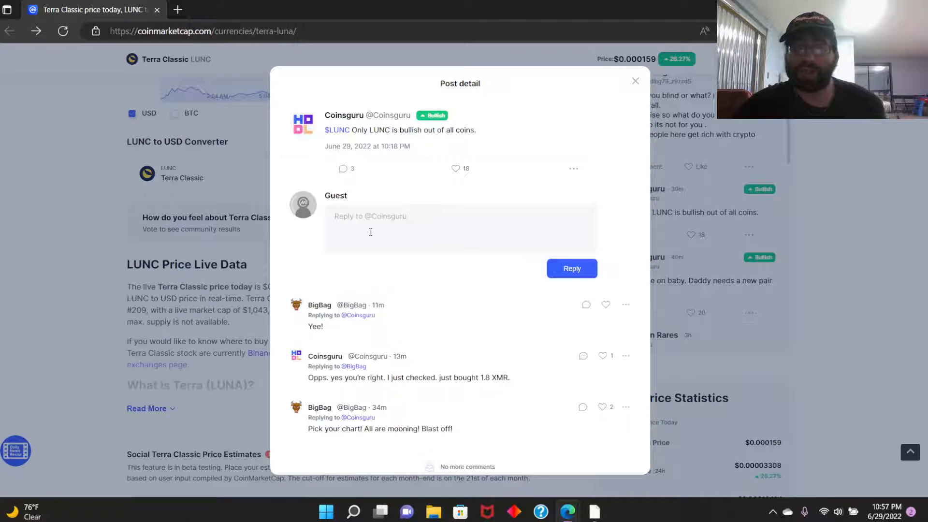
pyautogui.moveTo(359, 270)
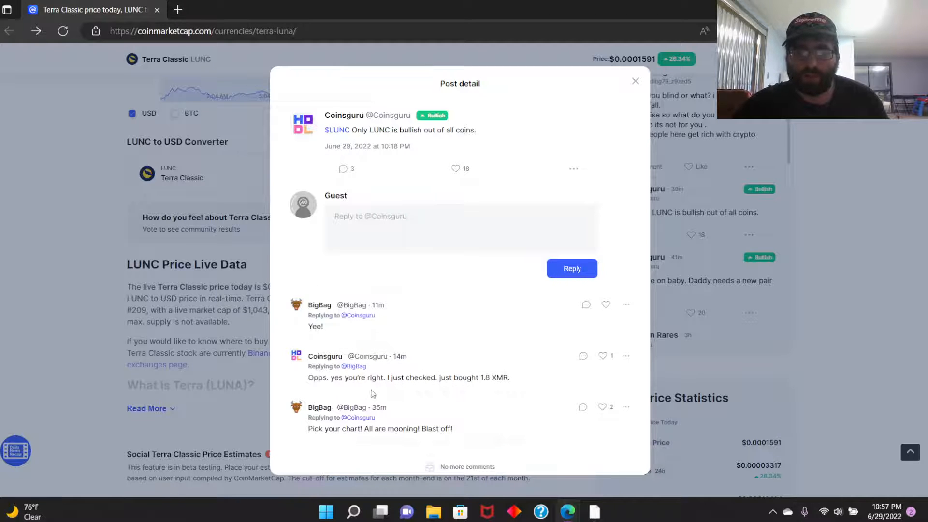
pyautogui.moveTo(505, 389)
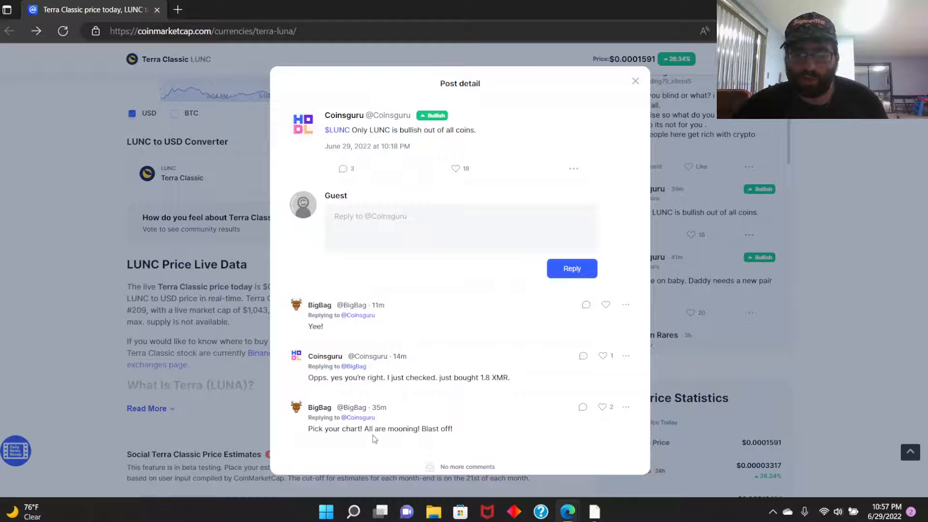
# Close the post's reply thread and return to the Terra Classic chat
pyautogui.click(635, 81)
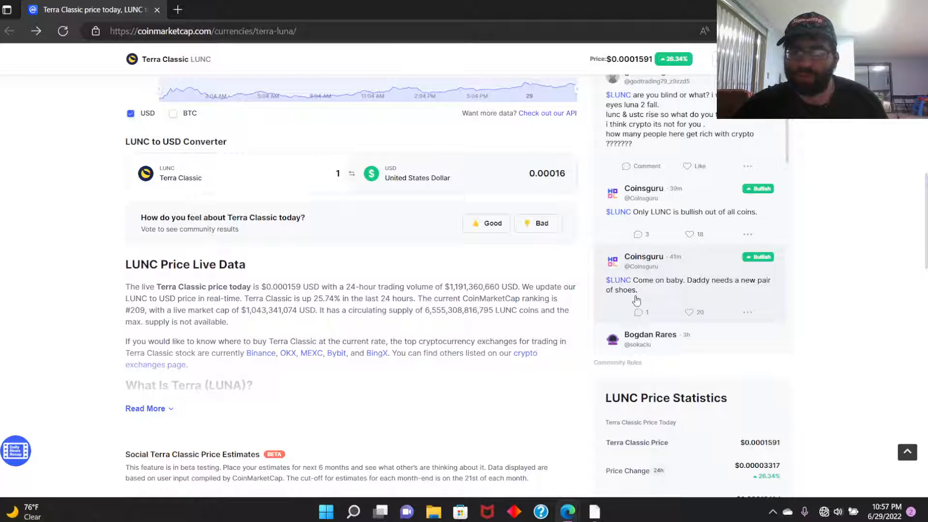
pyautogui.scroll(-3)
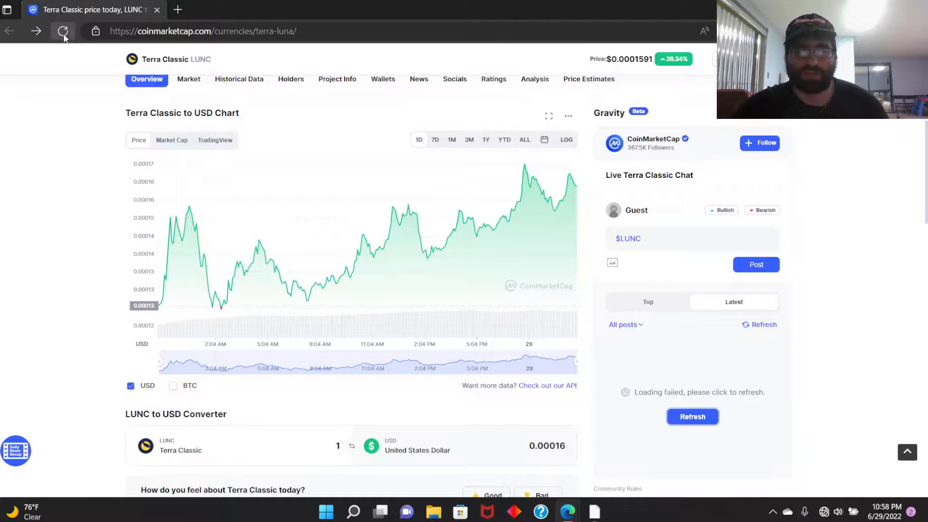
# Reload the Terra Classic page in Edge after the chat failed to load
pyautogui.click(62, 30)
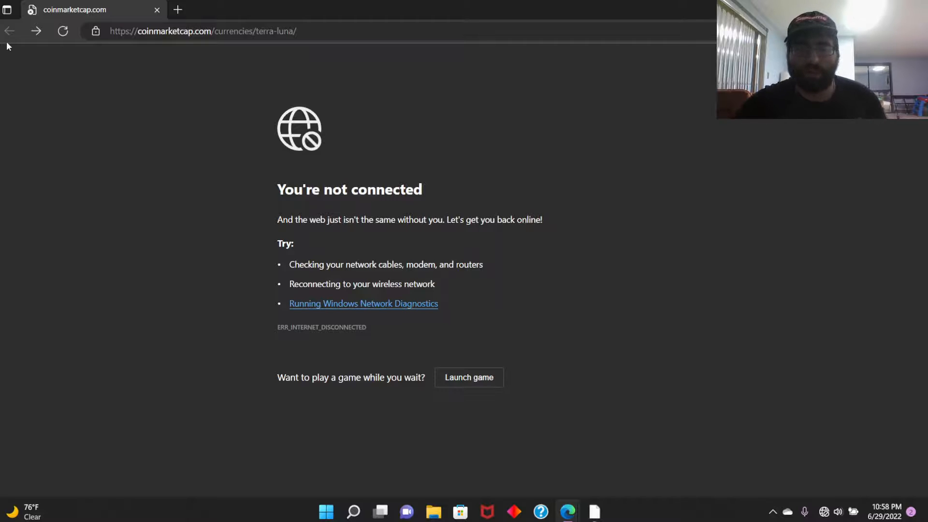
pyautogui.moveTo(4, 257)
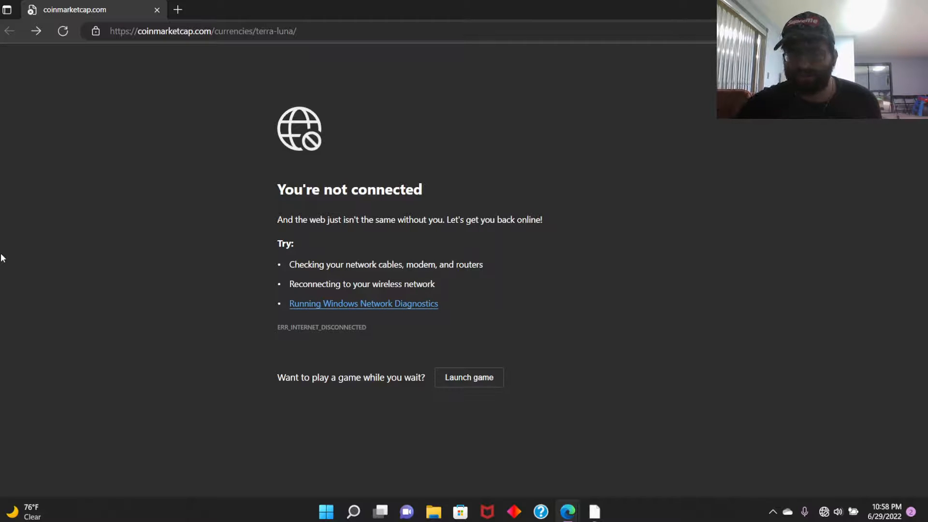